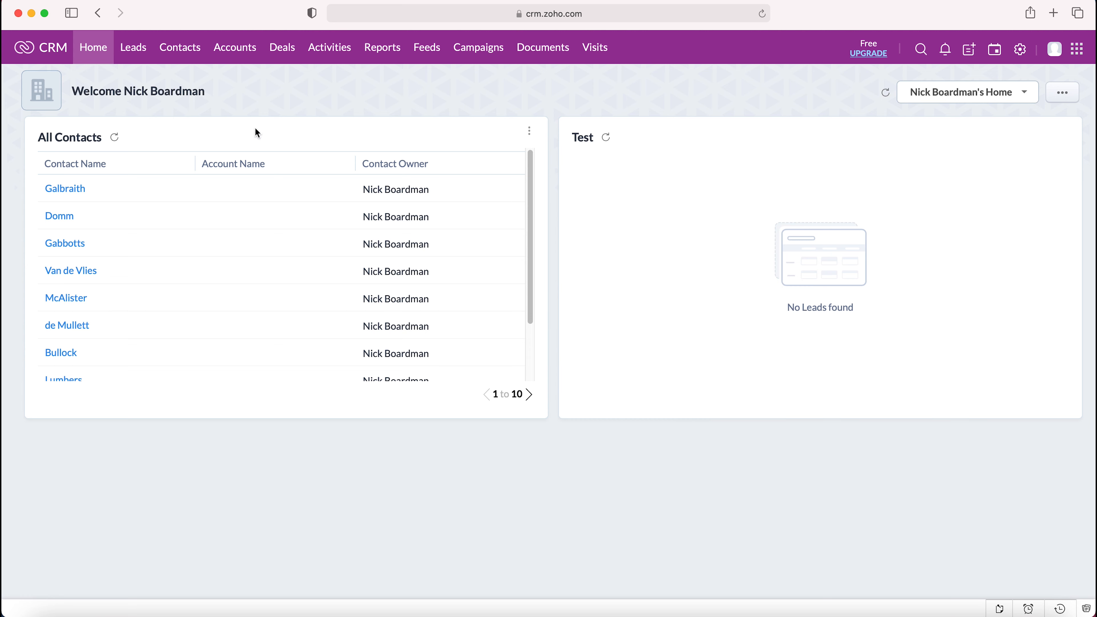
{"action": "mouse_move", "coordinate": [851, 95]}
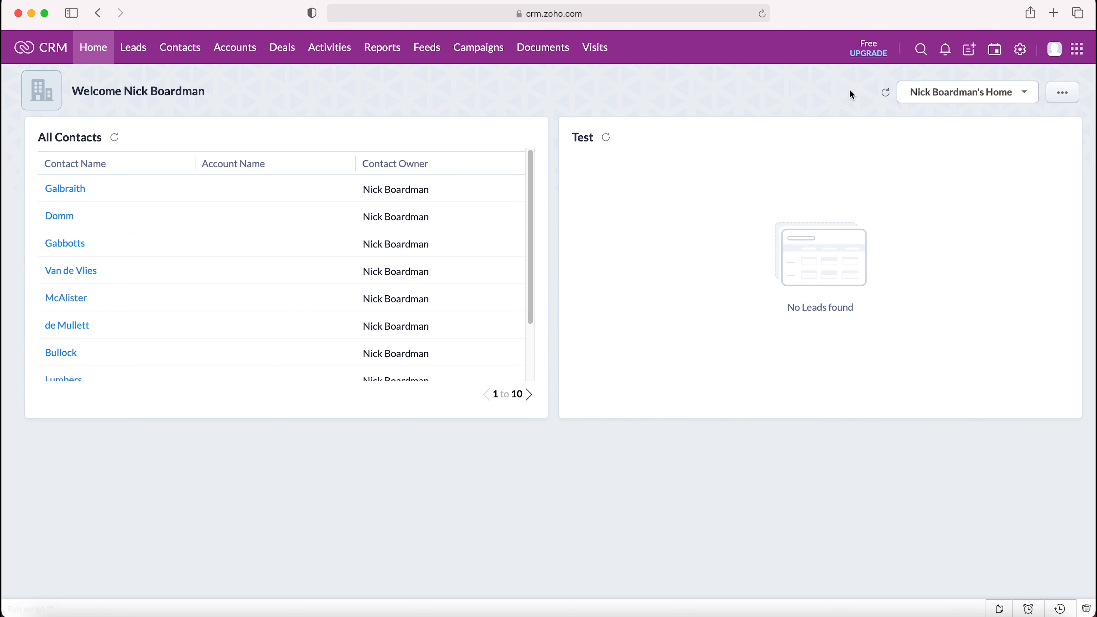
{"action": "mouse_move", "coordinate": [1003, 66]}
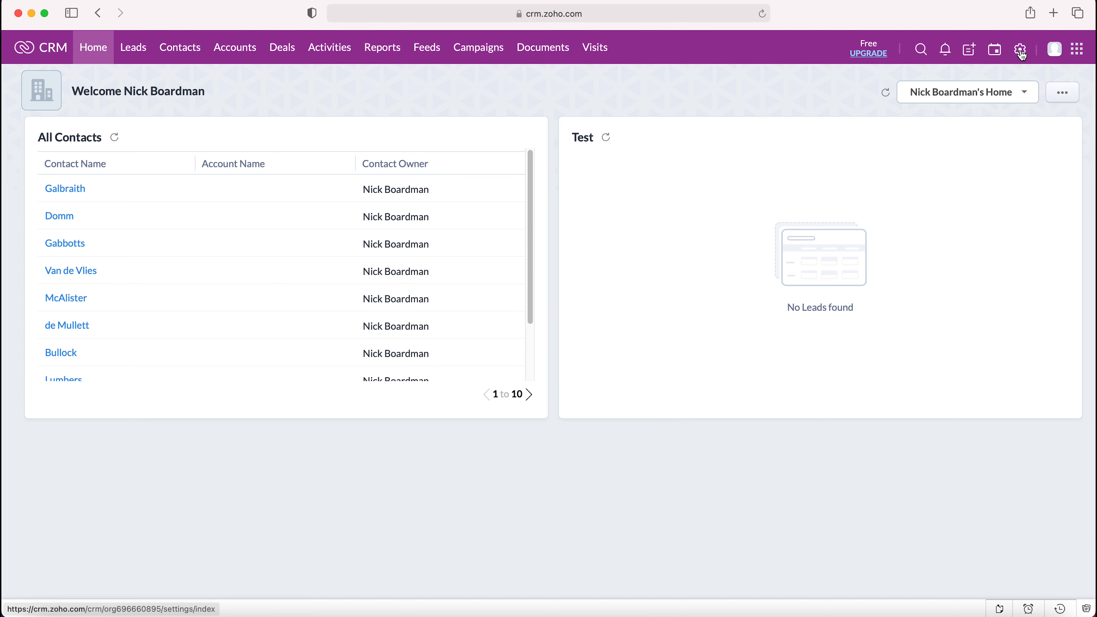
{"action": "mouse_move", "coordinate": [1019, 50]}
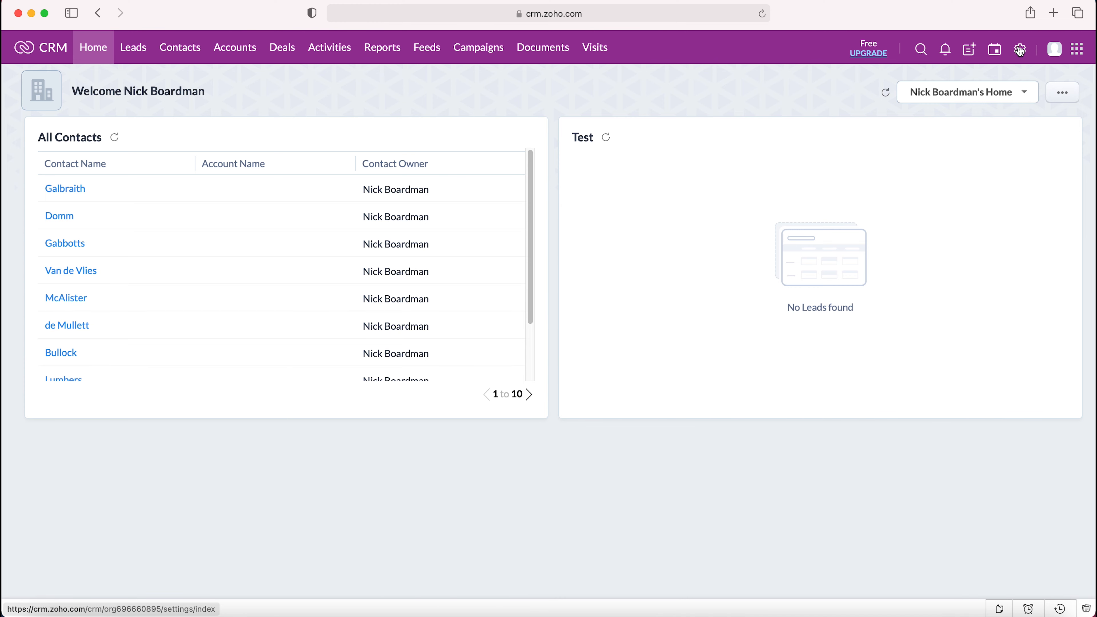
Go to Setup and reach the Users page listing the account's active users.
{"action": "left_click", "coordinate": [1019, 50]}
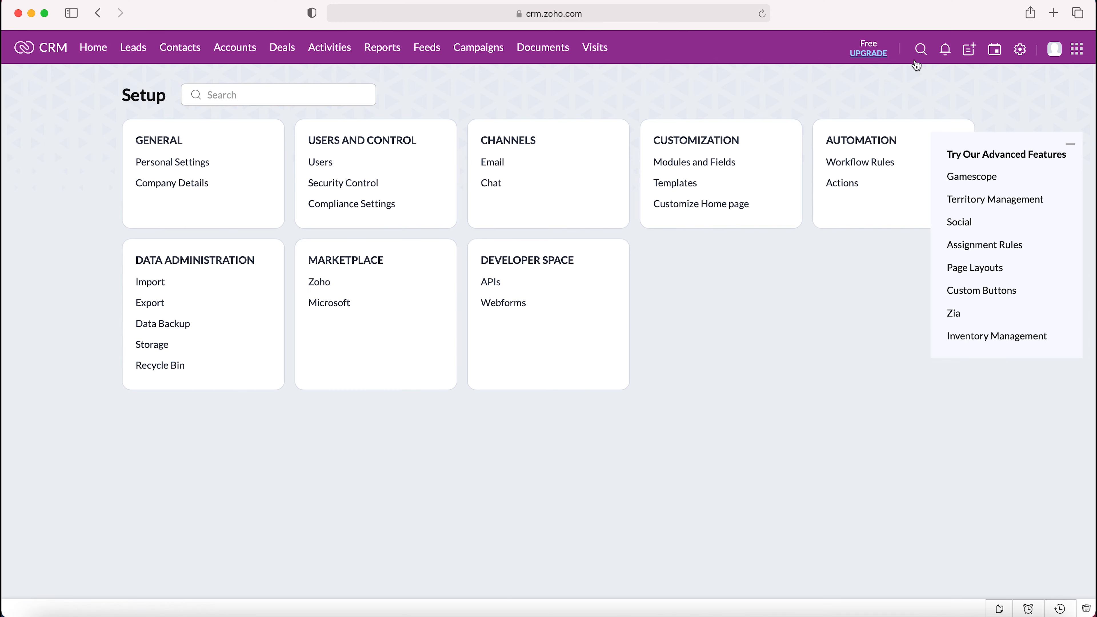
{"action": "mouse_move", "coordinate": [424, 143]}
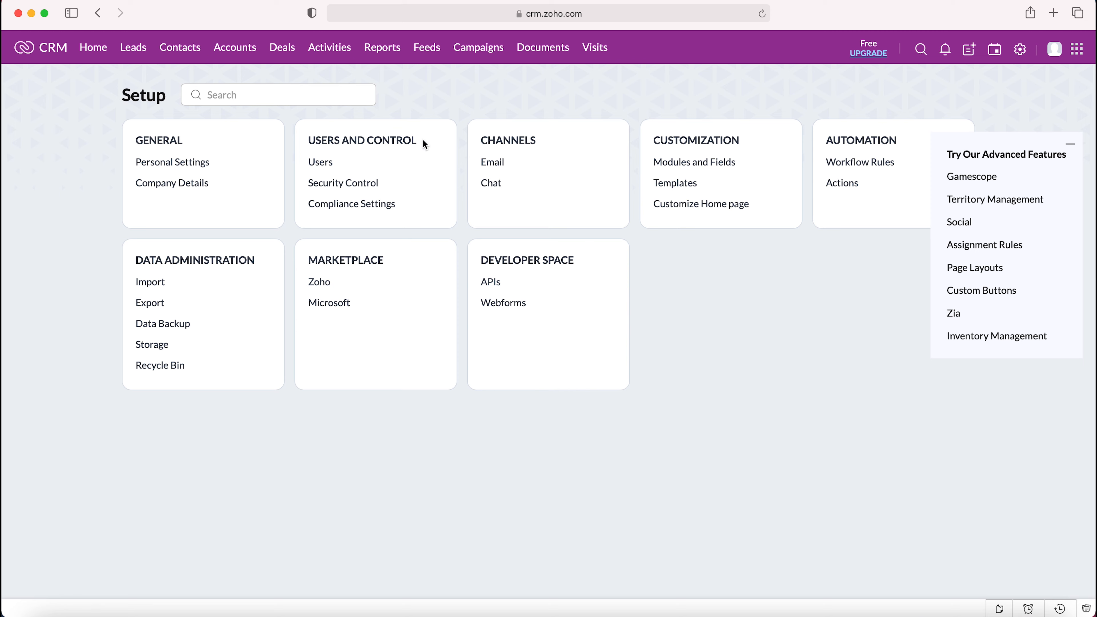
{"action": "mouse_move", "coordinate": [320, 162]}
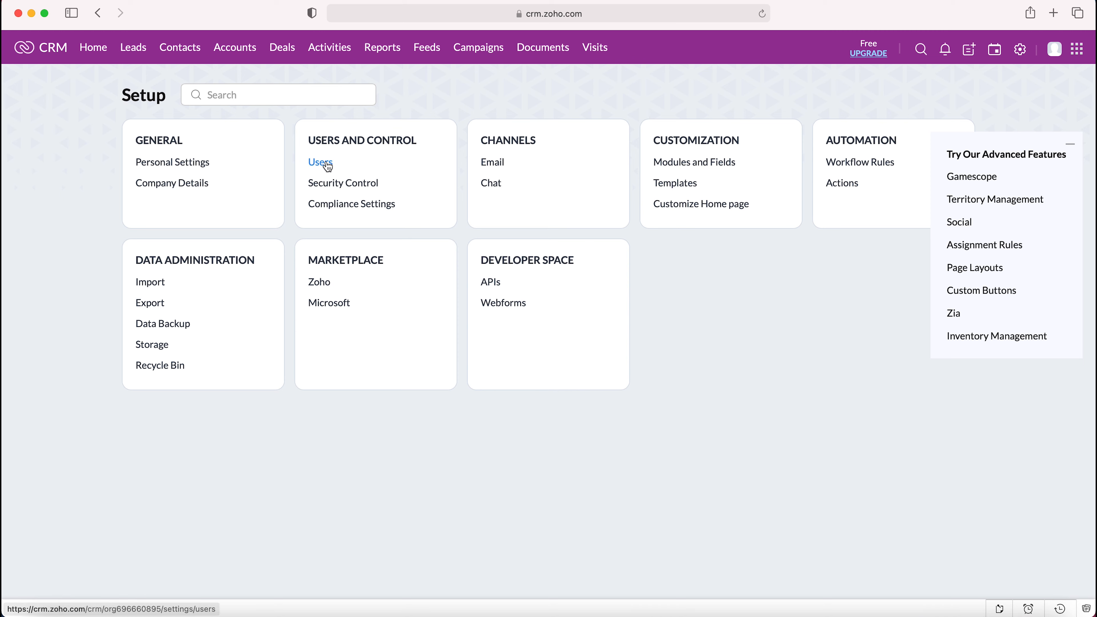
{"action": "left_click", "coordinate": [320, 161]}
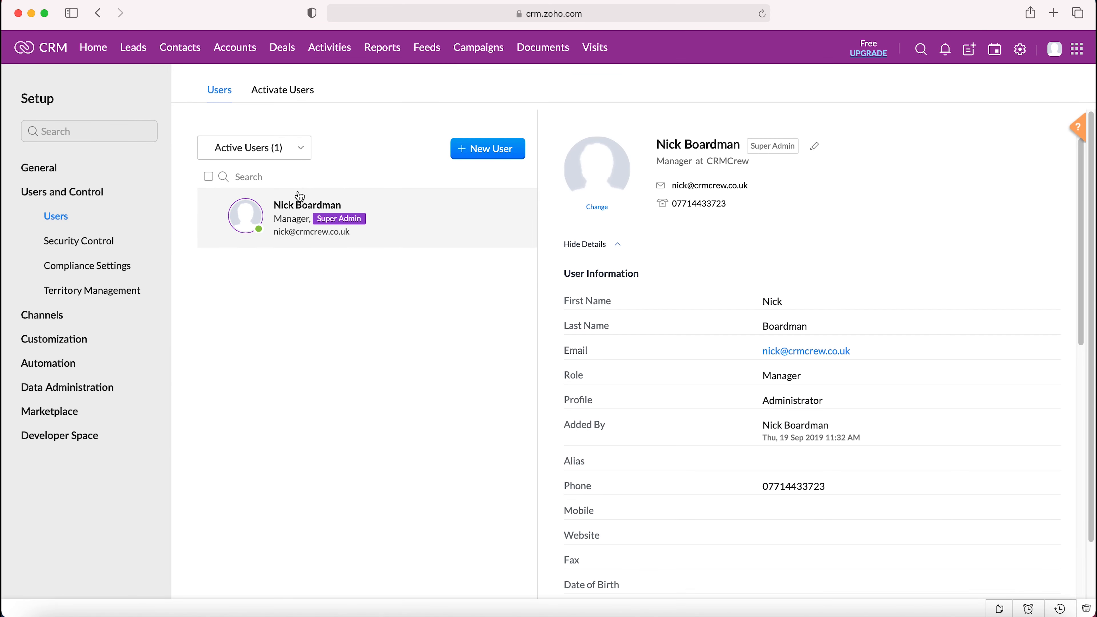
{"action": "mouse_move", "coordinate": [281, 231]}
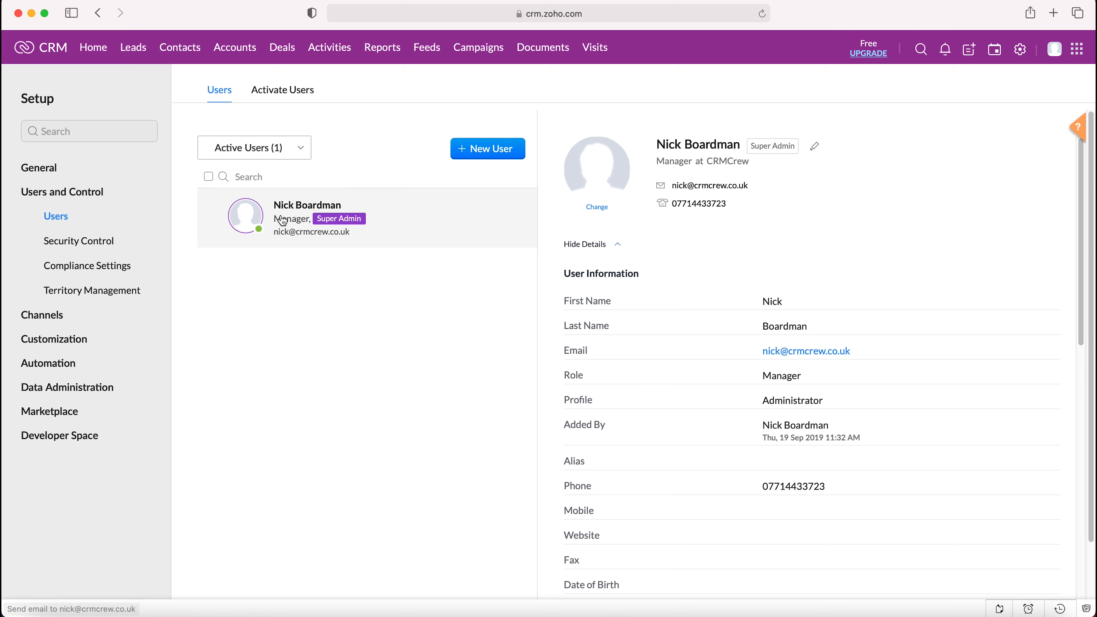
{"action": "mouse_move", "coordinate": [278, 397]}
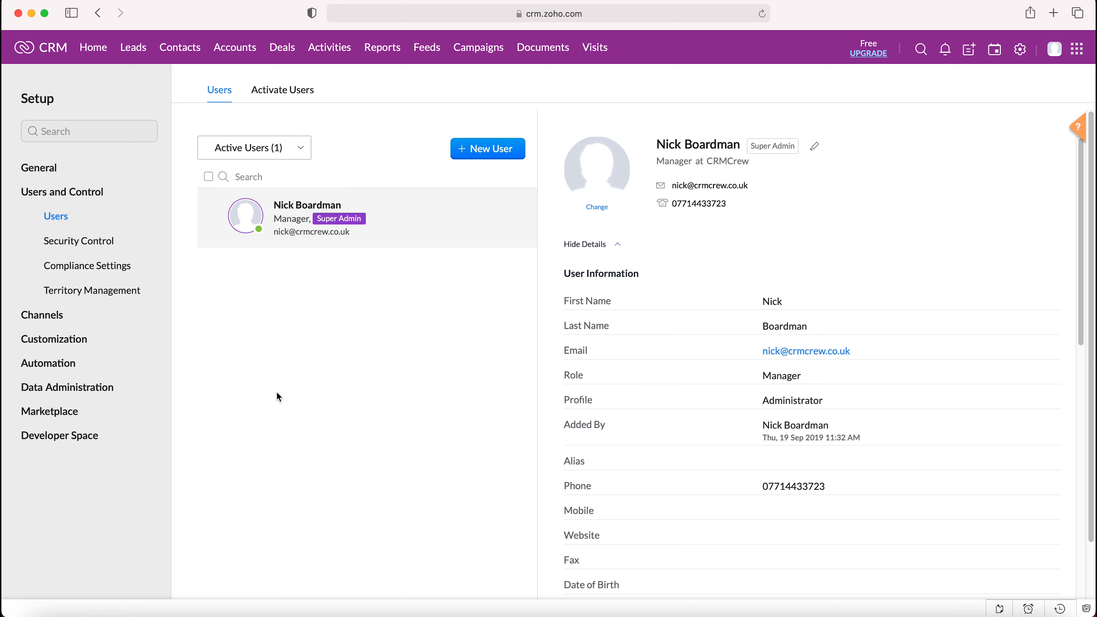
{"action": "mouse_move", "coordinate": [378, 180]}
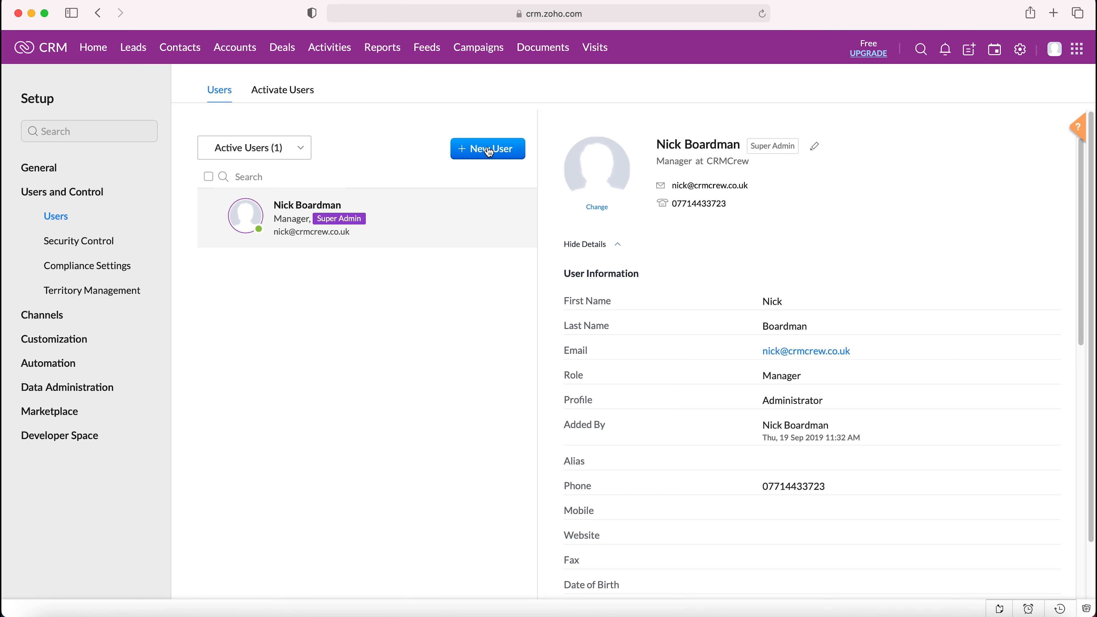
Start a new user and enter 'B' as first name and 'oardman' as last name.
{"action": "left_click", "coordinate": [487, 148]}
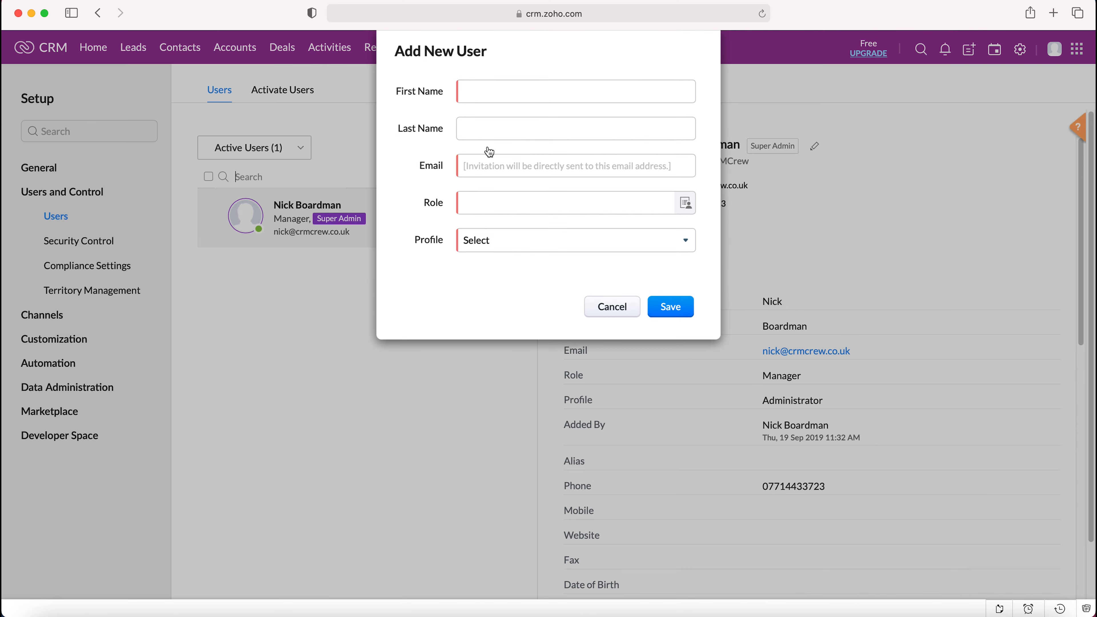
{"action": "left_click", "coordinate": [575, 92]}
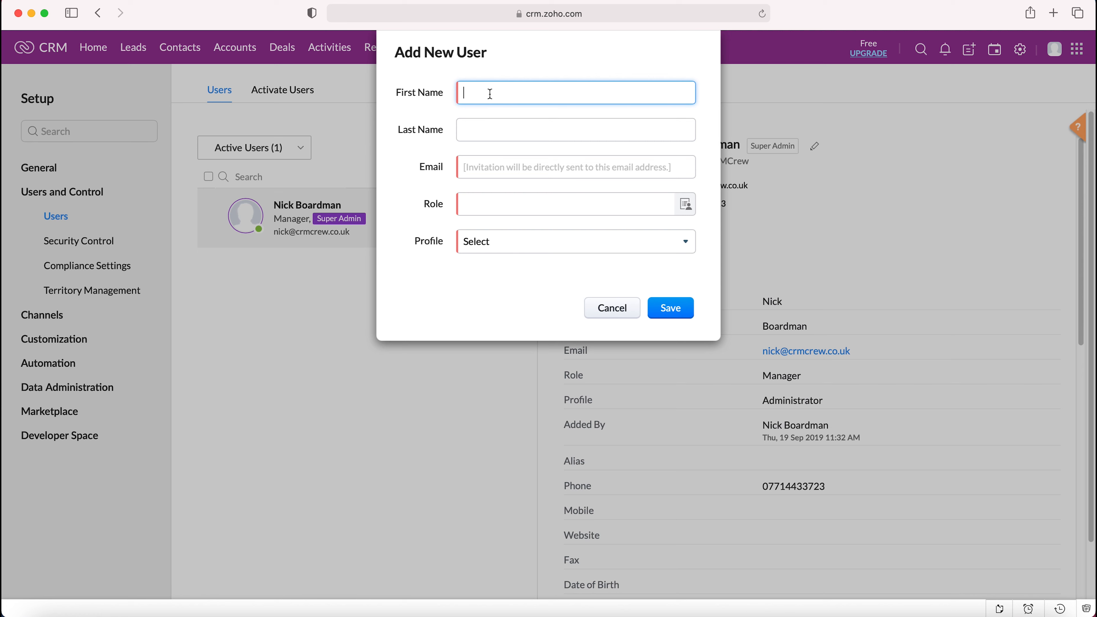
{"action": "type", "text": "B"}
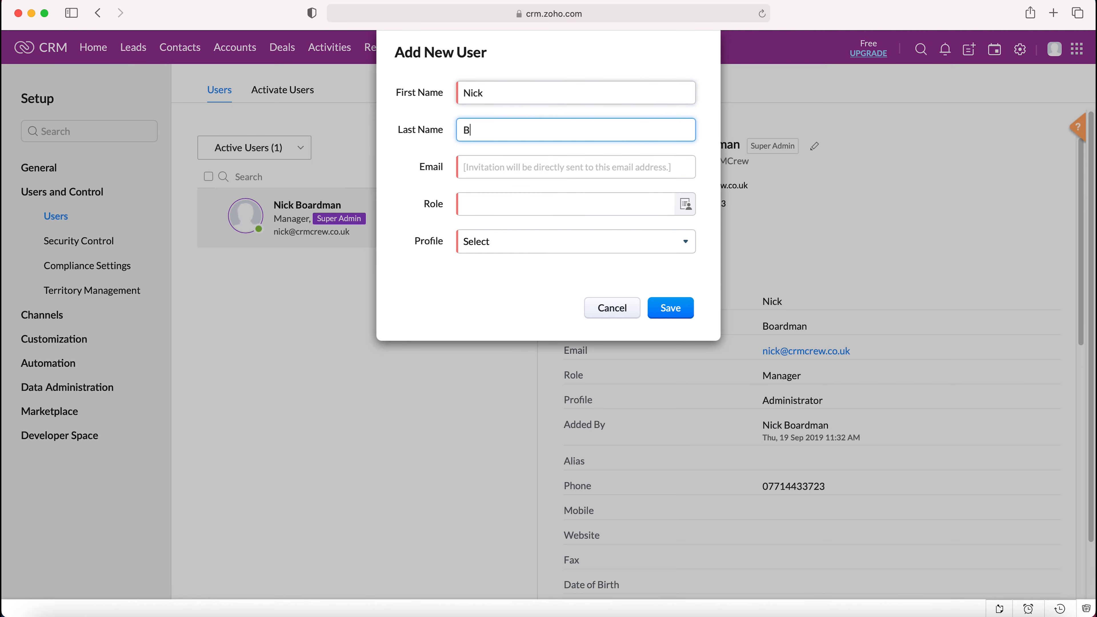
{"action": "type", "text": "oardman"}
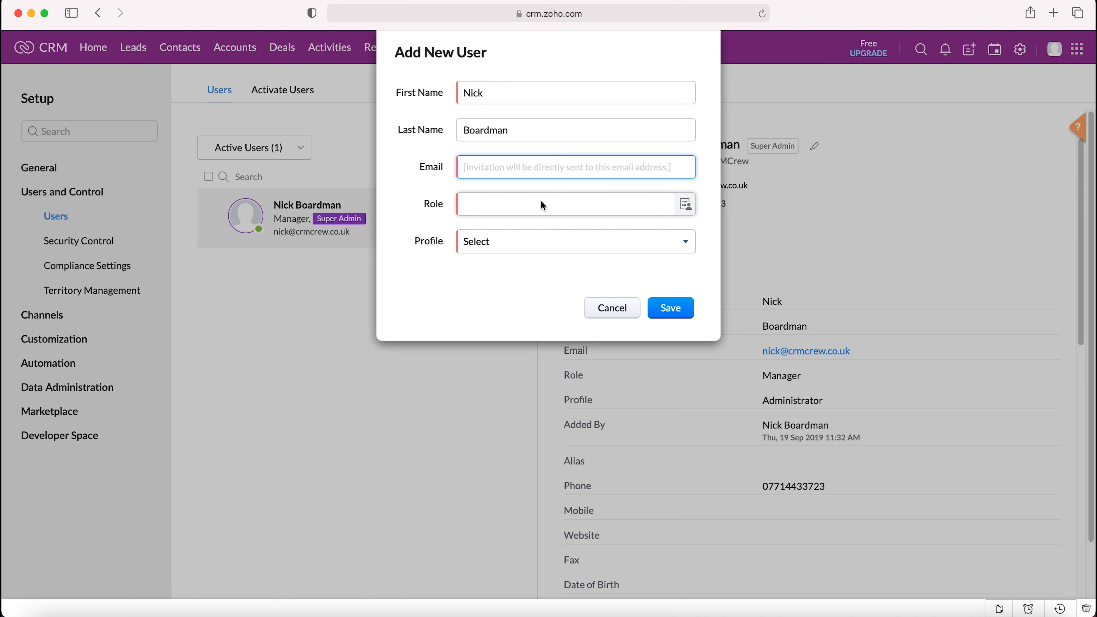
{"action": "mouse_move", "coordinate": [542, 211]}
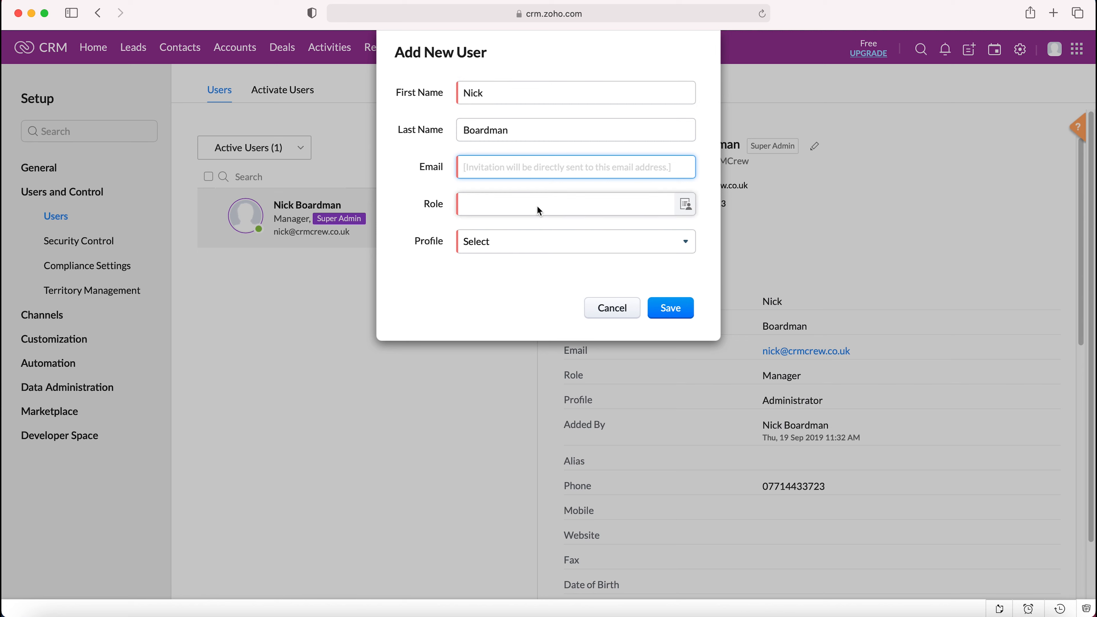
Bring up the Roles List offering Manager and Standard for the new user.
{"action": "left_click", "coordinate": [686, 204]}
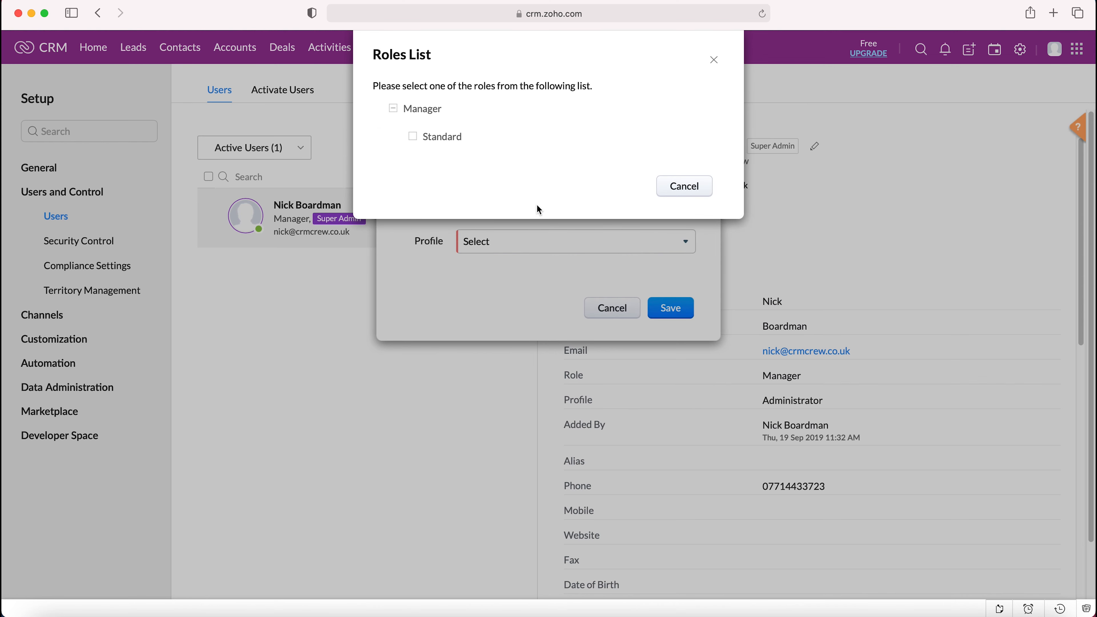
{"action": "mouse_move", "coordinate": [491, 71]}
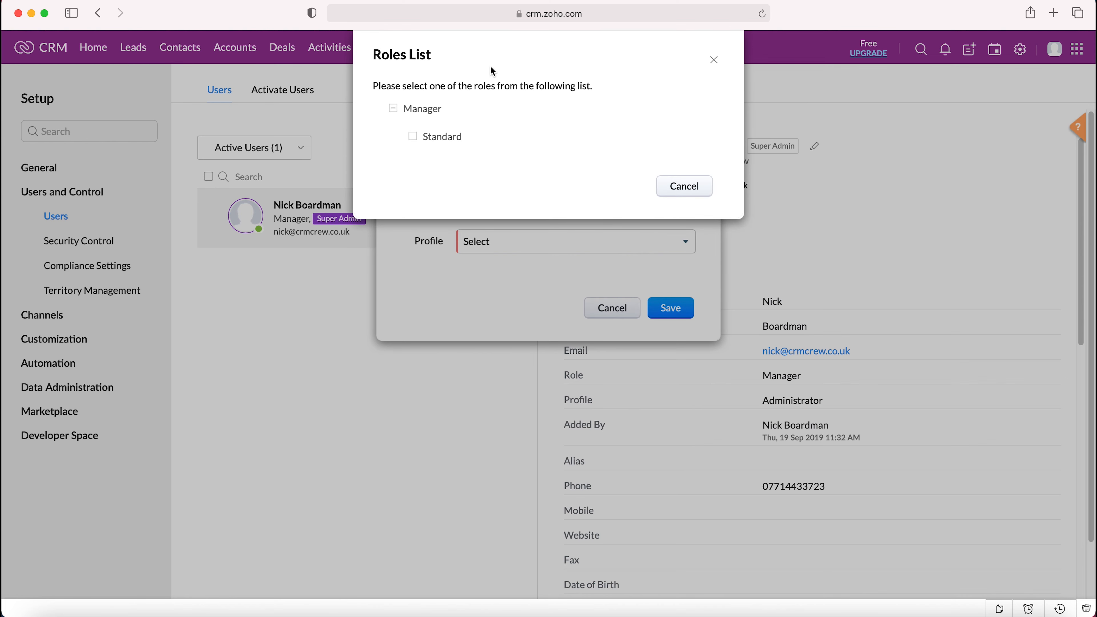
{"action": "mouse_move", "coordinate": [466, 105]}
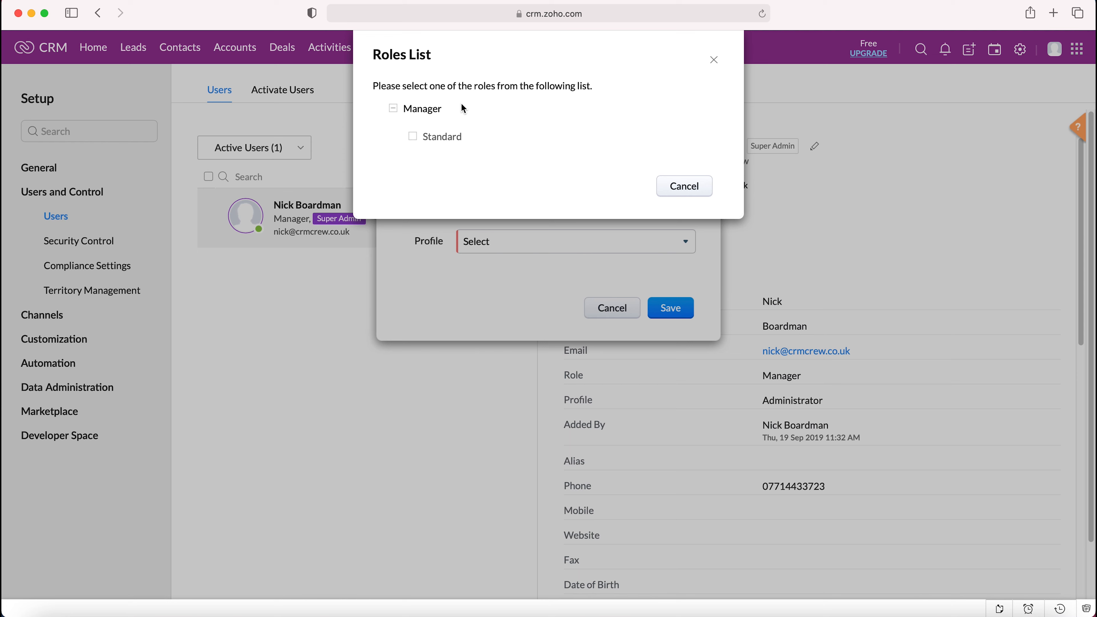
{"action": "mouse_move", "coordinate": [446, 131]}
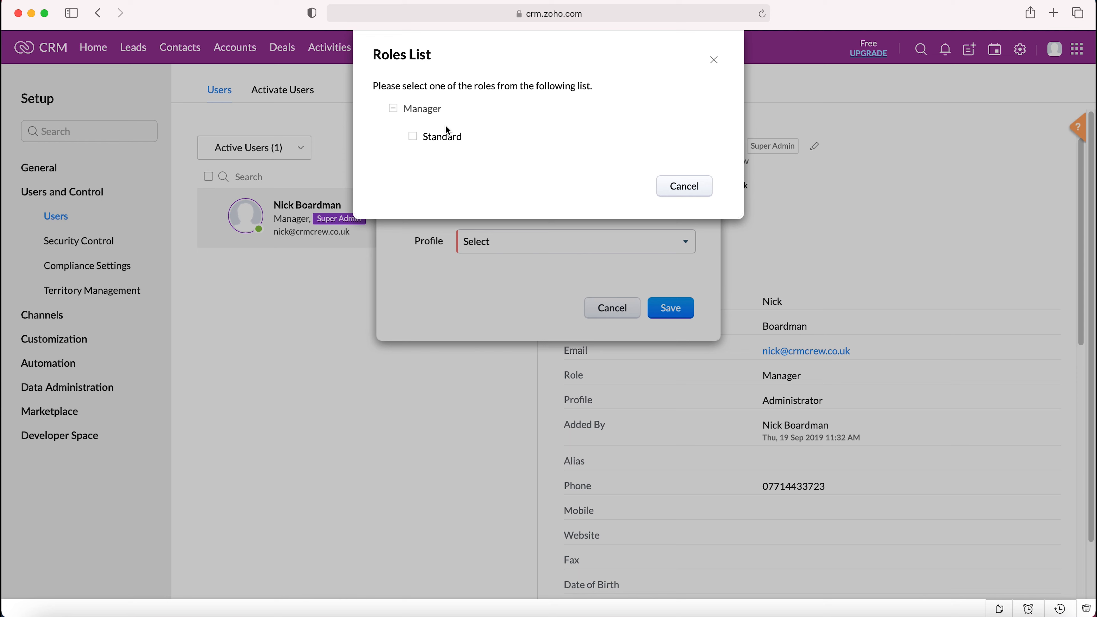
{"action": "mouse_move", "coordinate": [479, 137]}
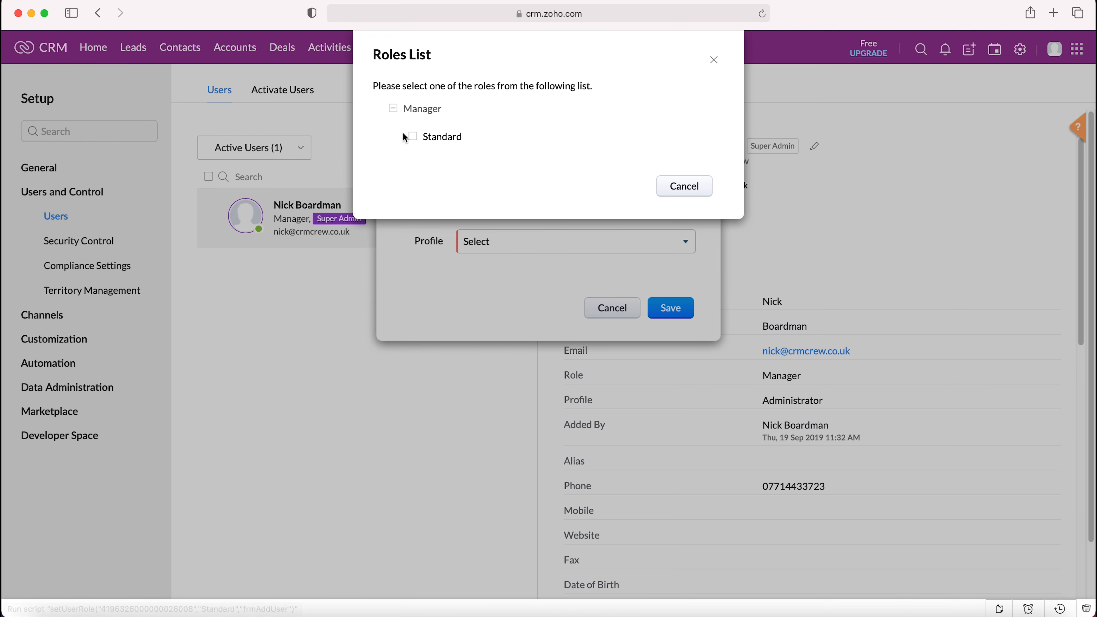
{"action": "mouse_move", "coordinate": [439, 134]}
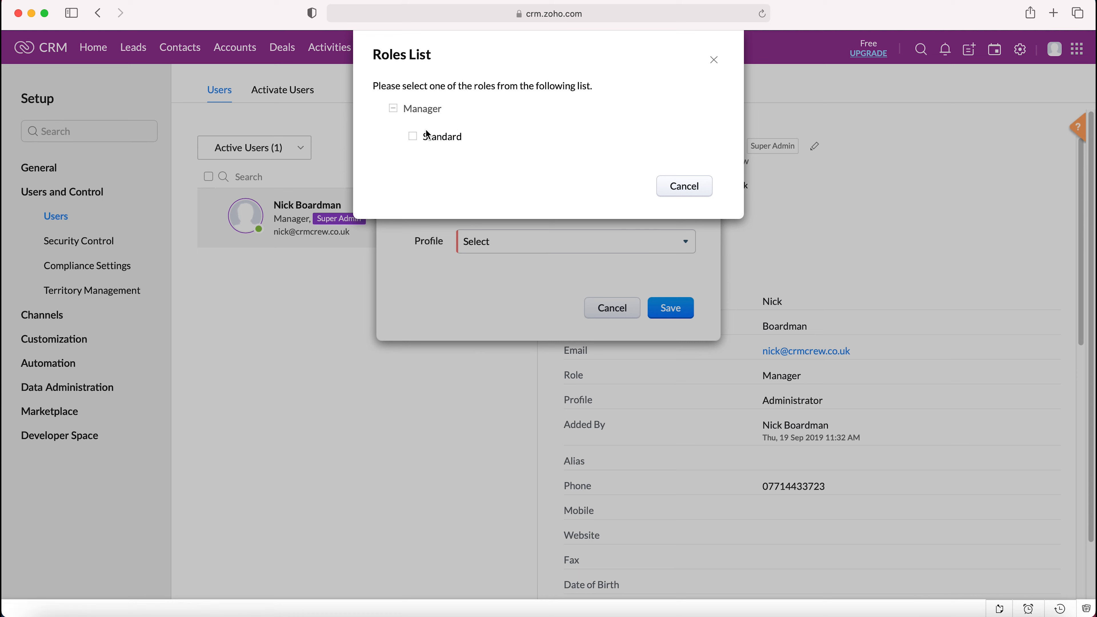
{"action": "mouse_move", "coordinate": [400, 135]}
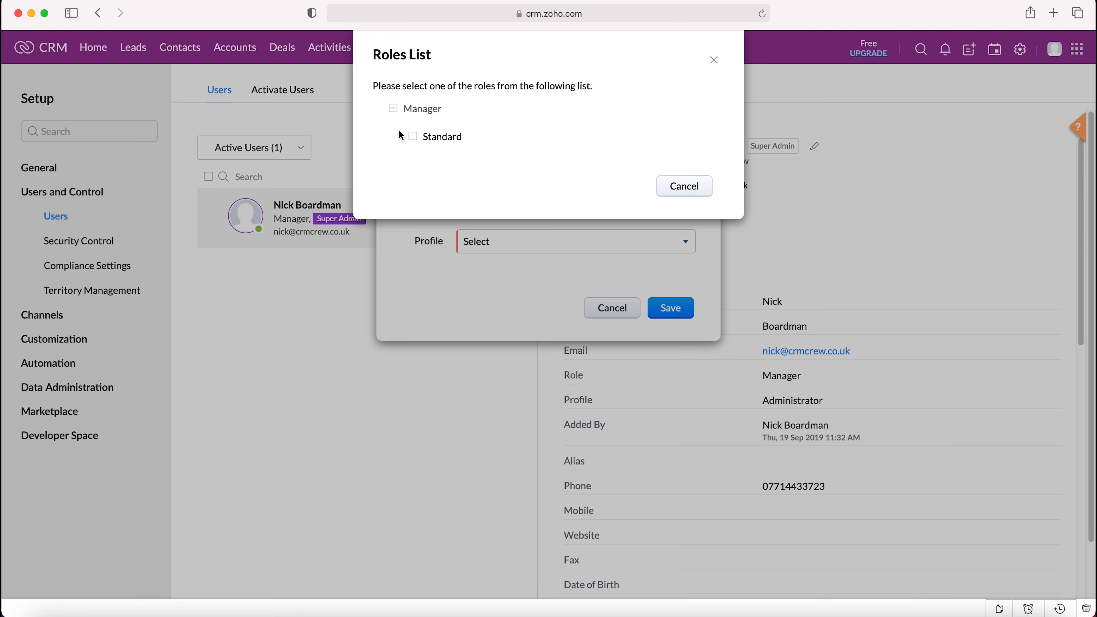
{"action": "mouse_move", "coordinate": [421, 145]}
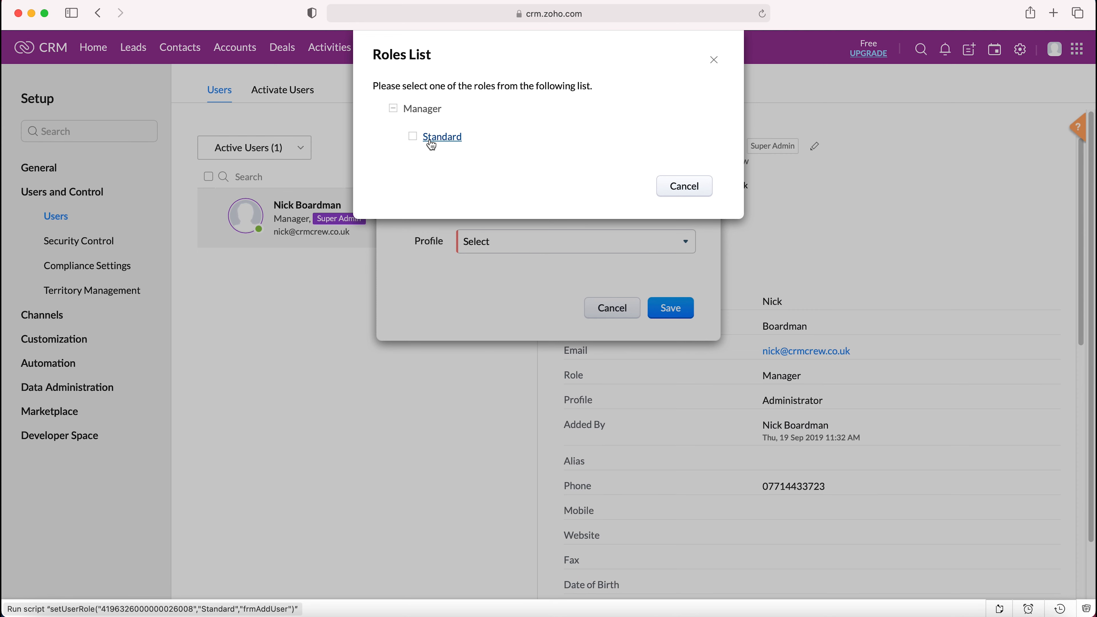
{"action": "mouse_move", "coordinate": [437, 146]}
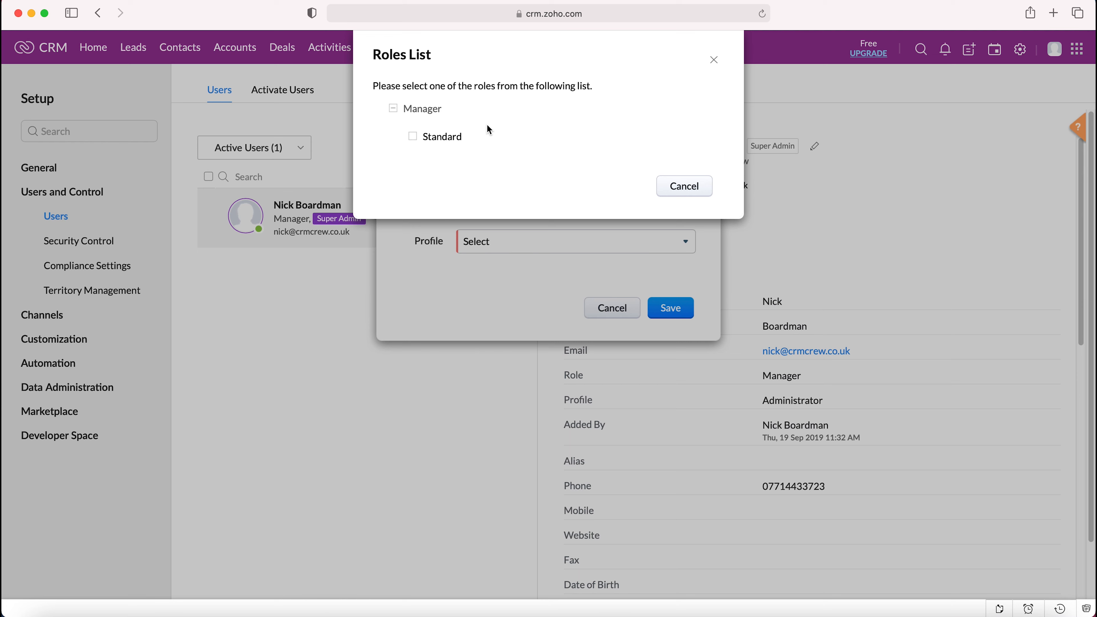
{"action": "mouse_move", "coordinate": [421, 108]}
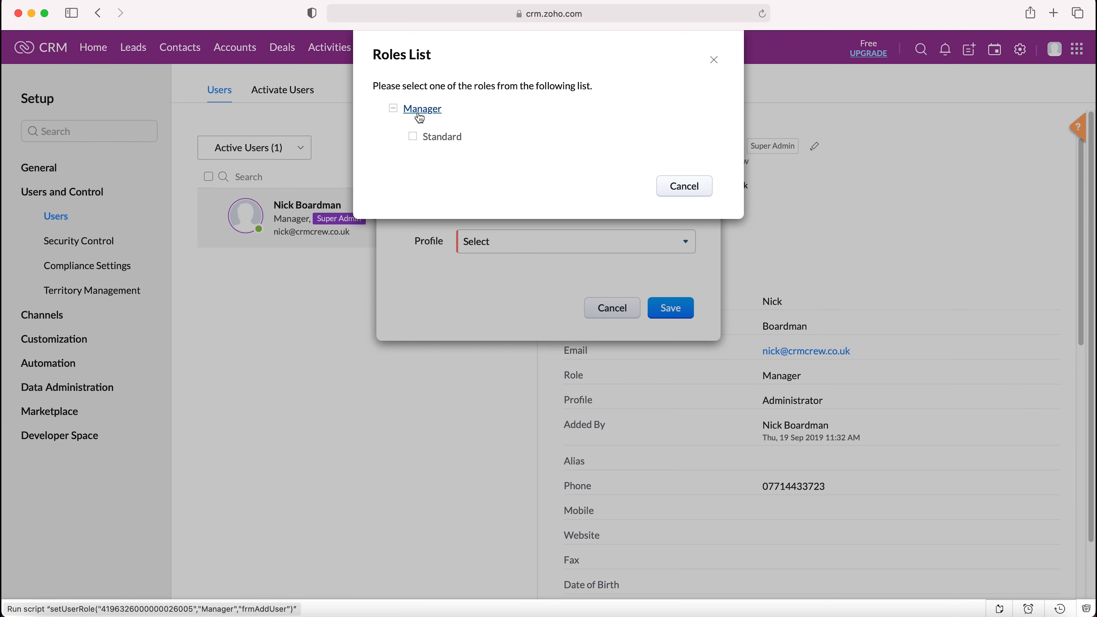
{"action": "mouse_move", "coordinate": [442, 137]}
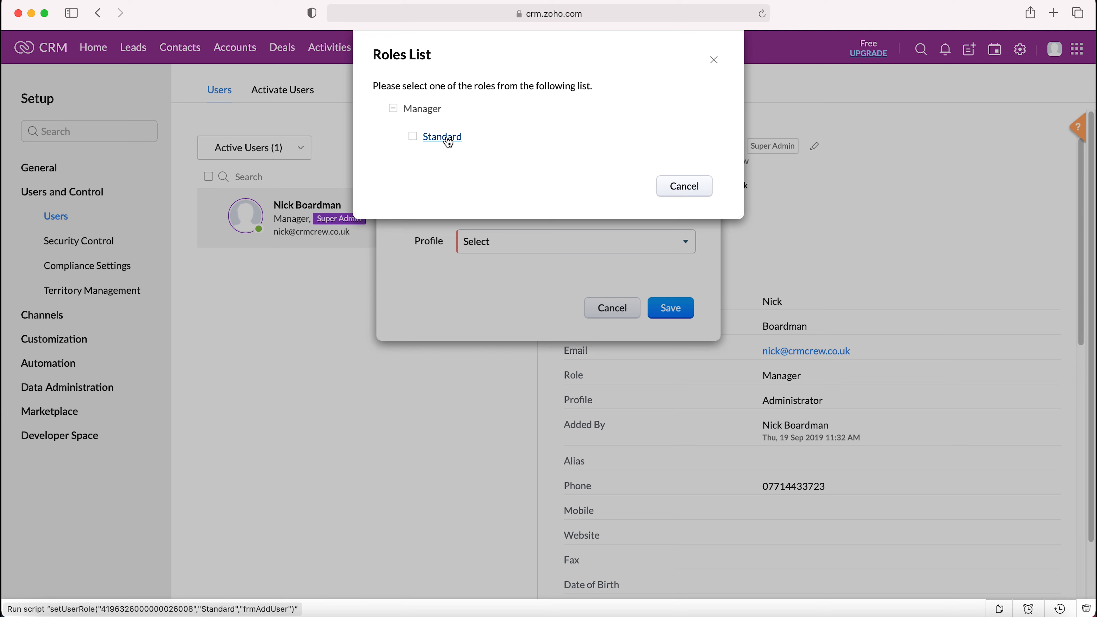
Assign the Standard role, then show the Administrator and Standard profile choices.
{"action": "left_click", "coordinate": [442, 136]}
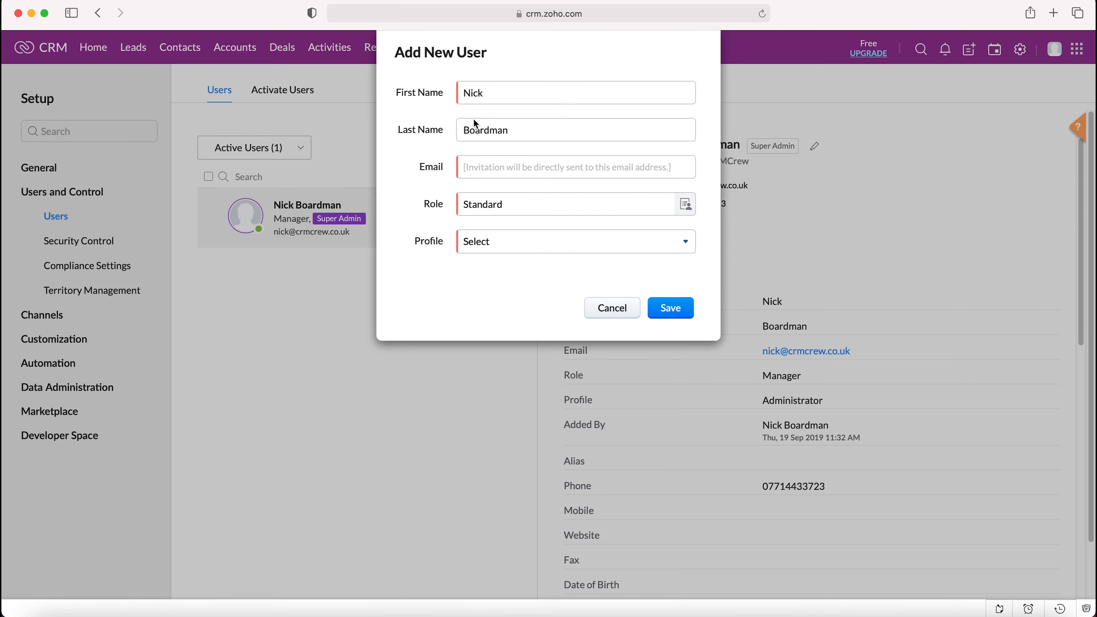
{"action": "mouse_move", "coordinate": [532, 246]}
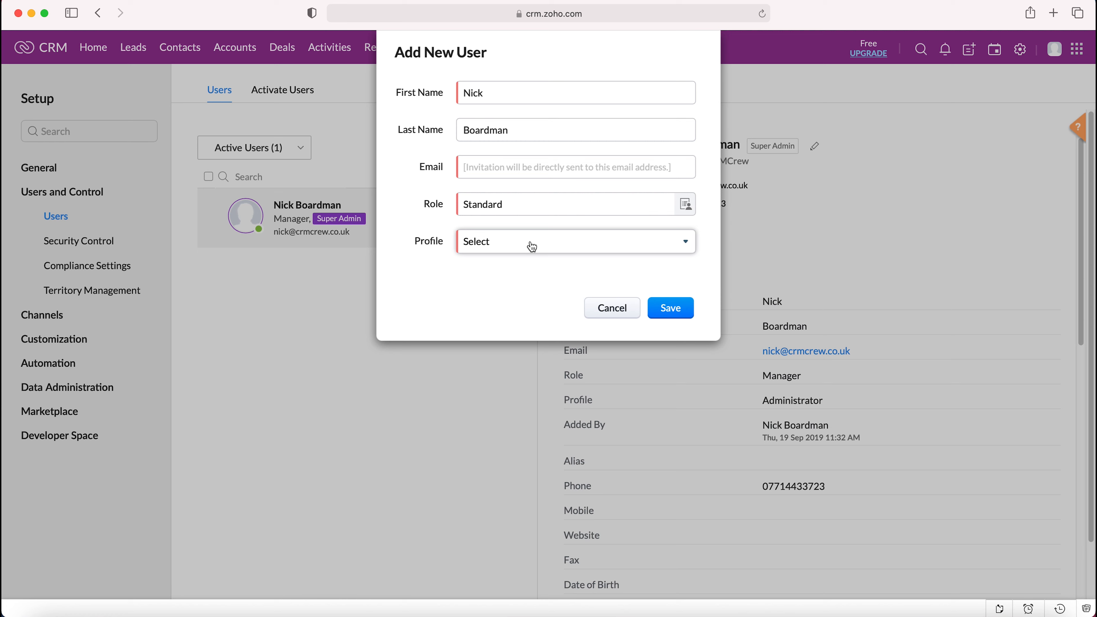
{"action": "left_click", "coordinate": [573, 241]}
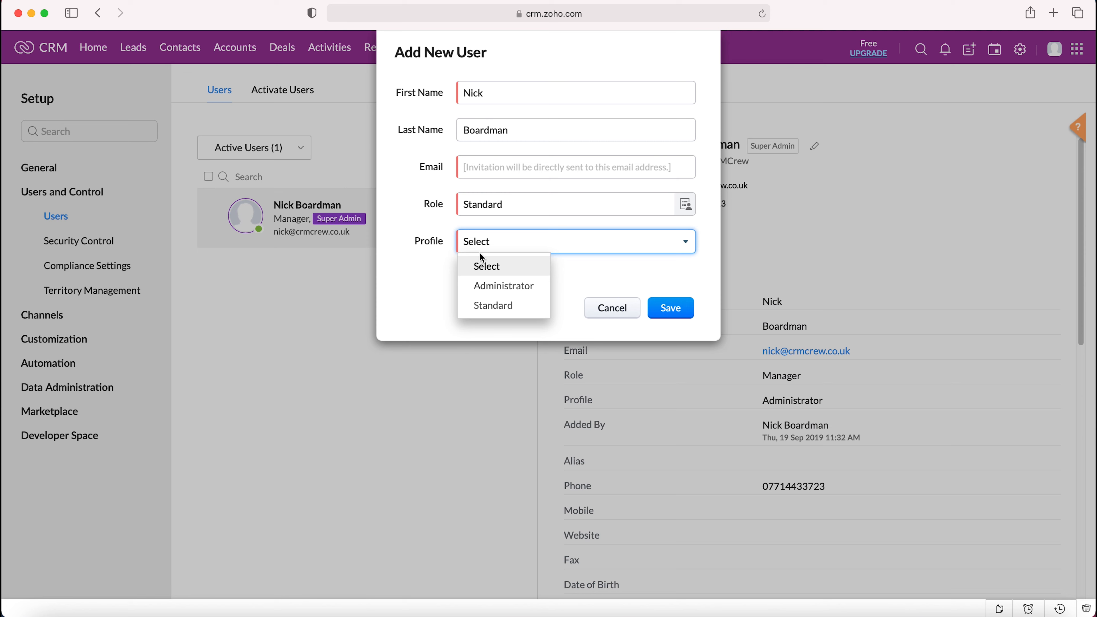
{"action": "mouse_move", "coordinate": [476, 248]}
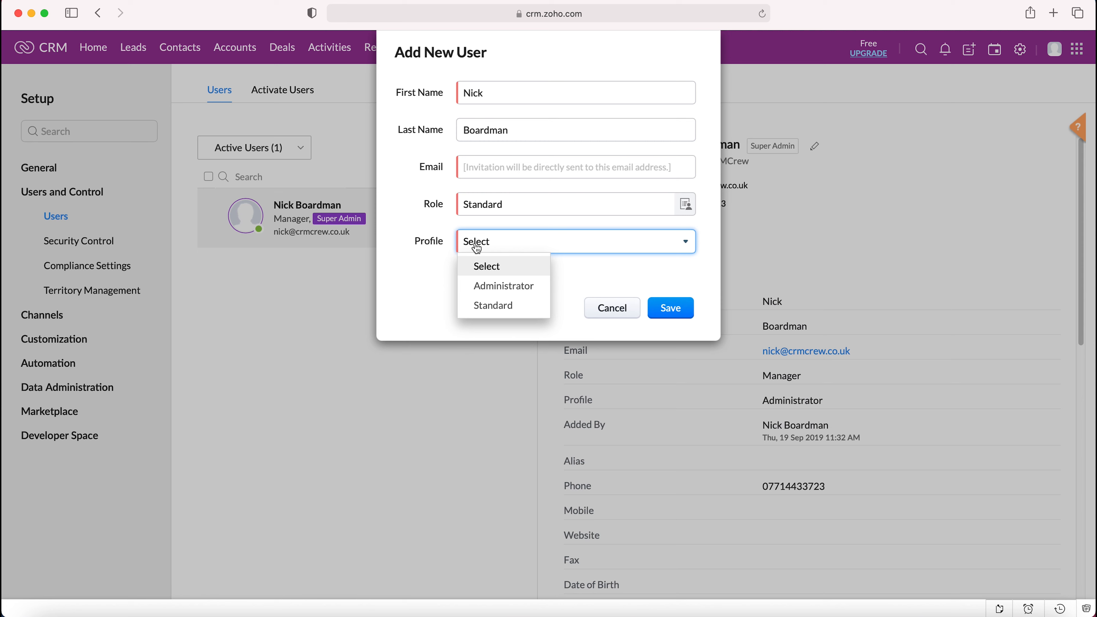
{"action": "mouse_move", "coordinate": [474, 248]}
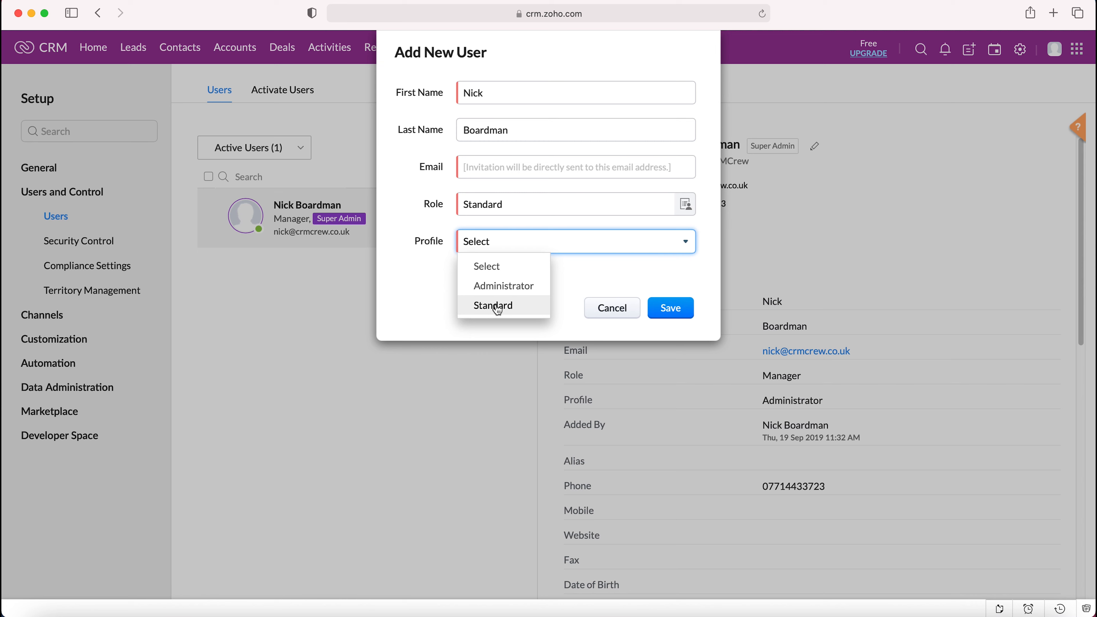
{"action": "mouse_move", "coordinate": [495, 309]}
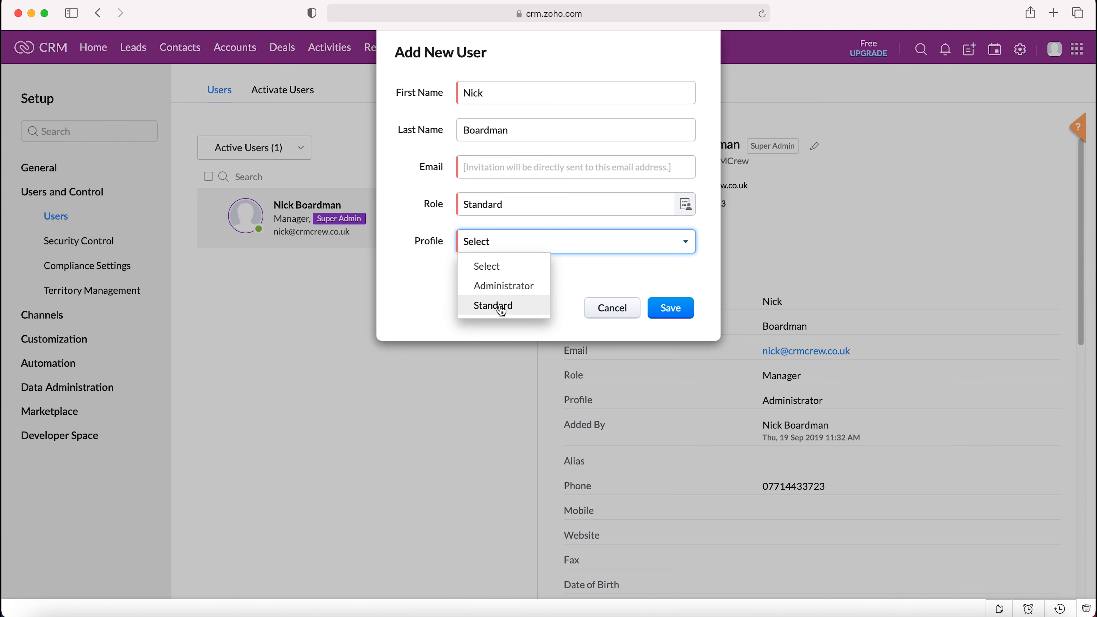
Set the new user's profile to Standard, leaving the form ready to save.
{"action": "left_click", "coordinate": [493, 305]}
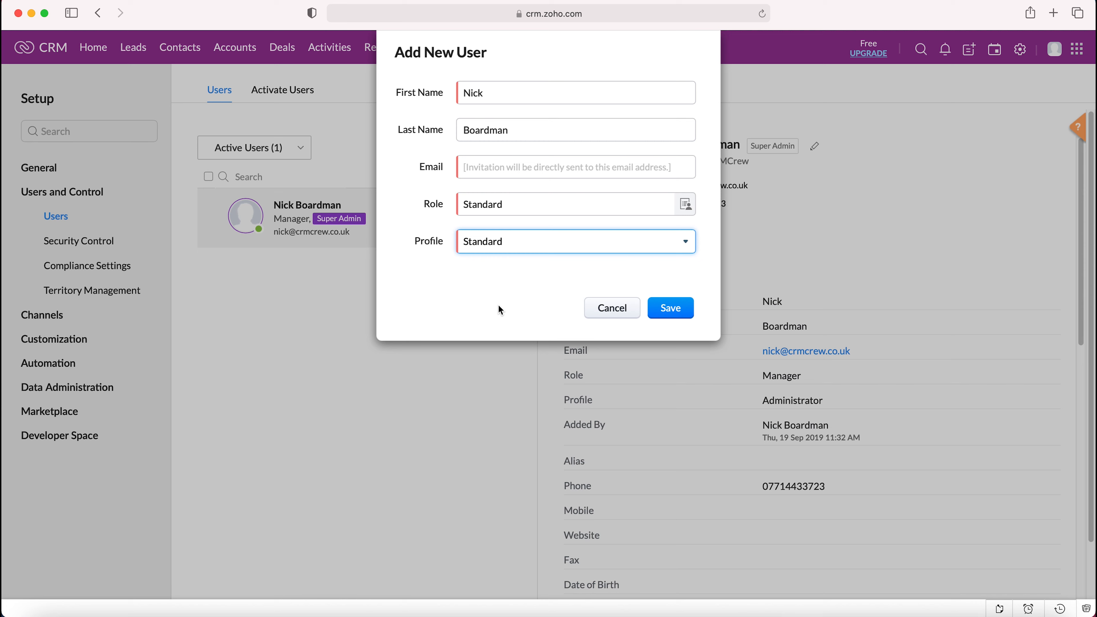
{"action": "mouse_move", "coordinate": [508, 273]}
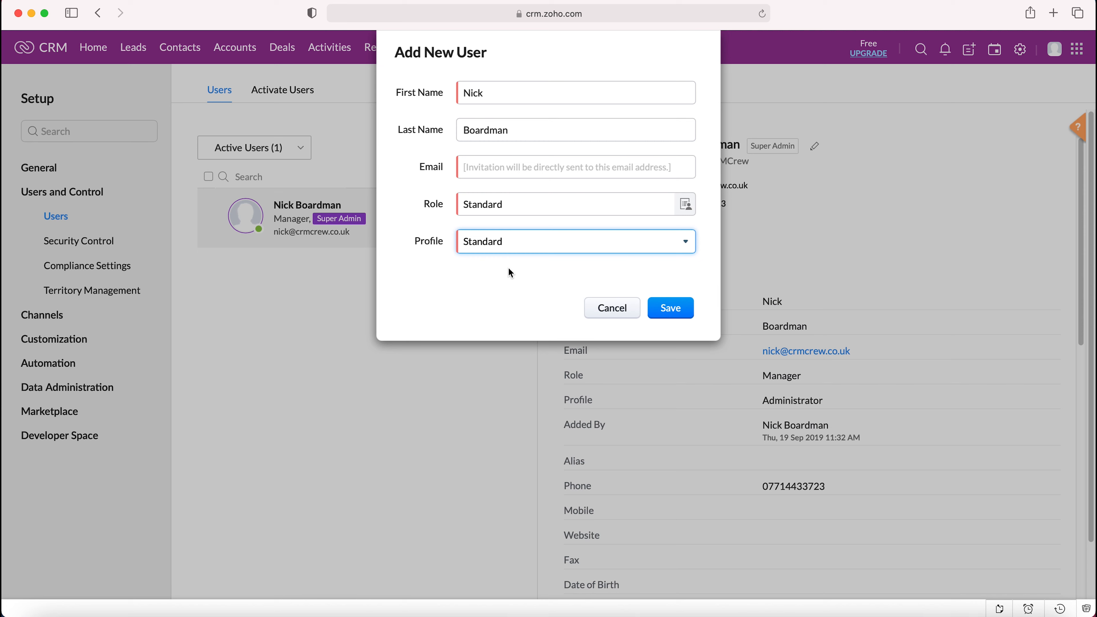
{"action": "mouse_move", "coordinate": [517, 250]}
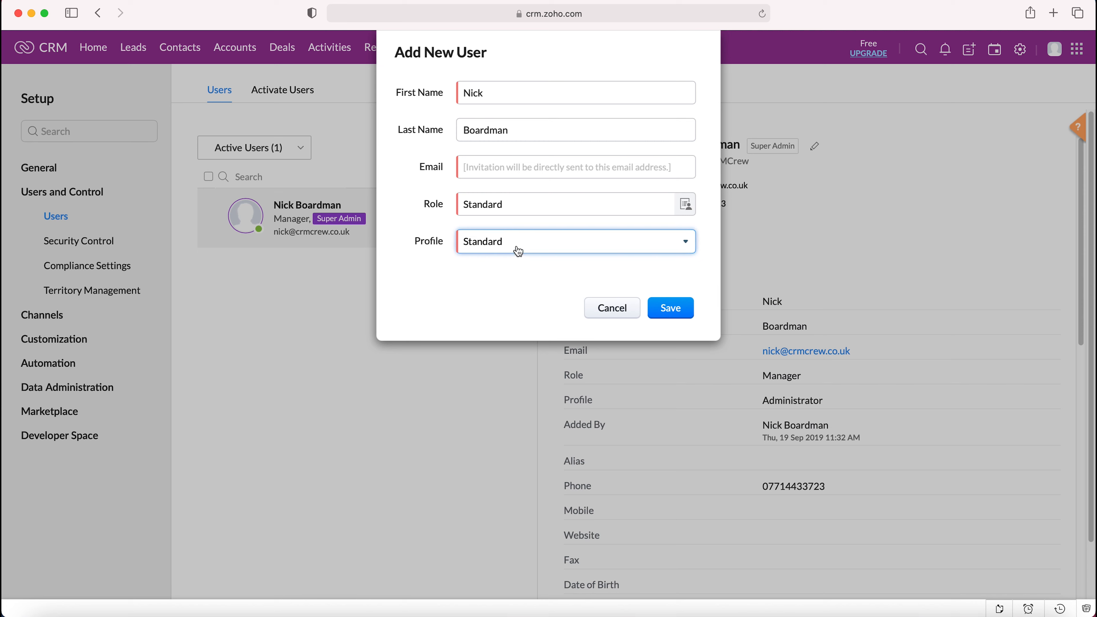
{"action": "mouse_move", "coordinate": [517, 252]}
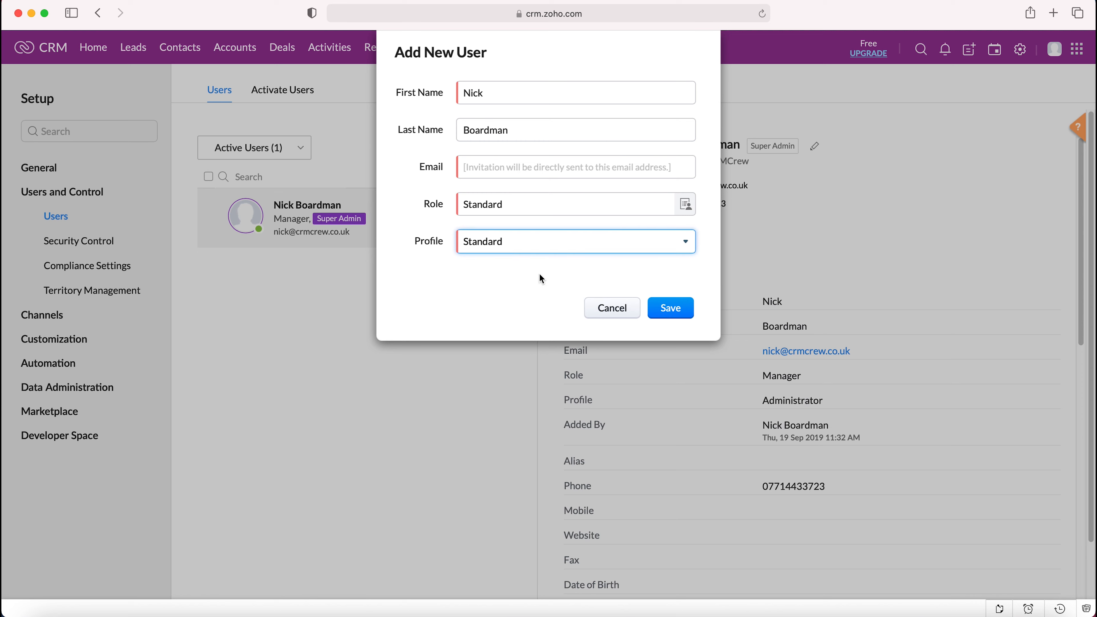
{"action": "mouse_move", "coordinate": [669, 308]}
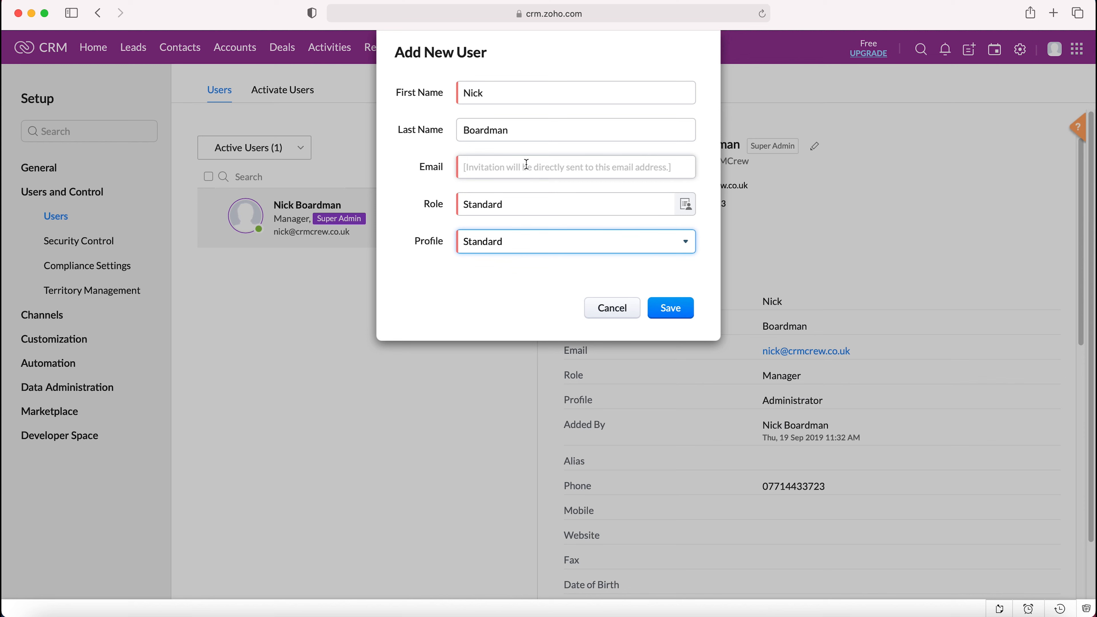
{"action": "mouse_move", "coordinate": [569, 308]}
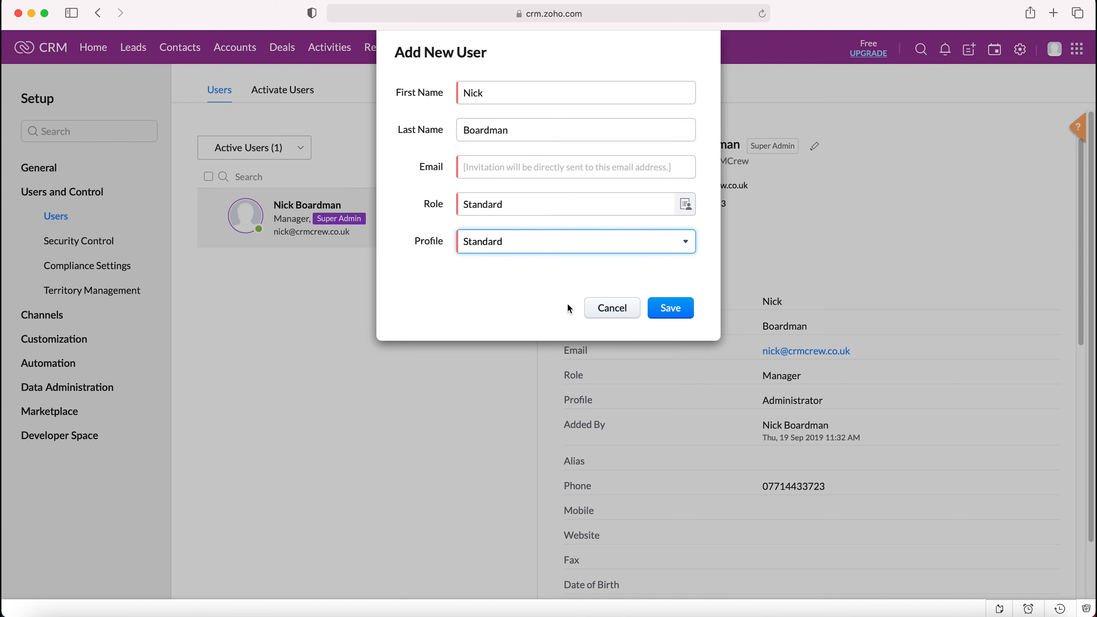
{"action": "mouse_move", "coordinate": [546, 302]}
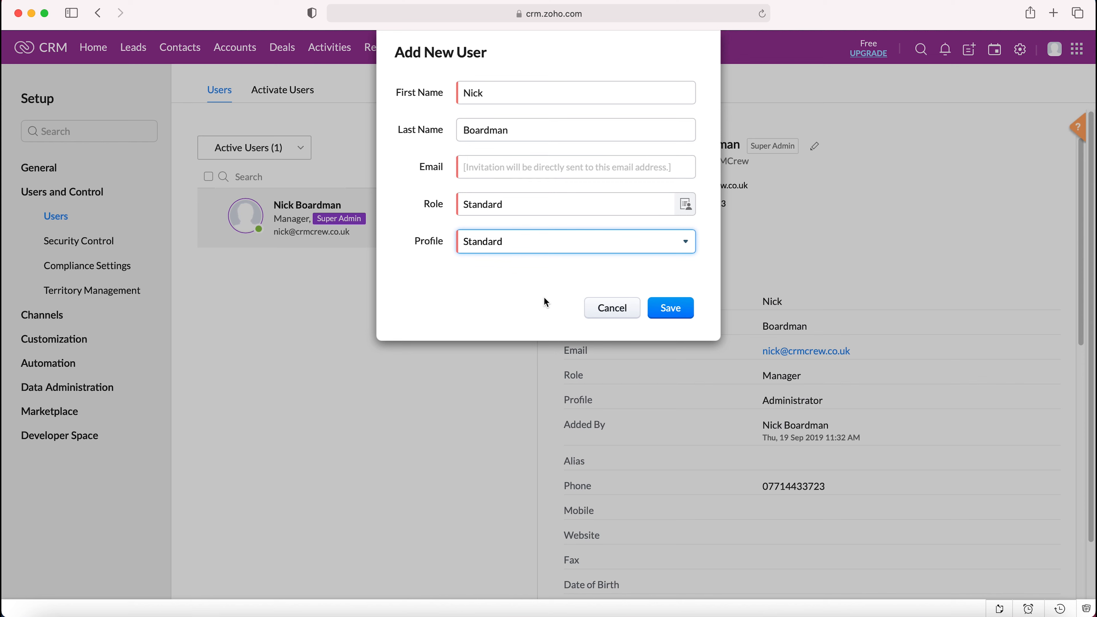